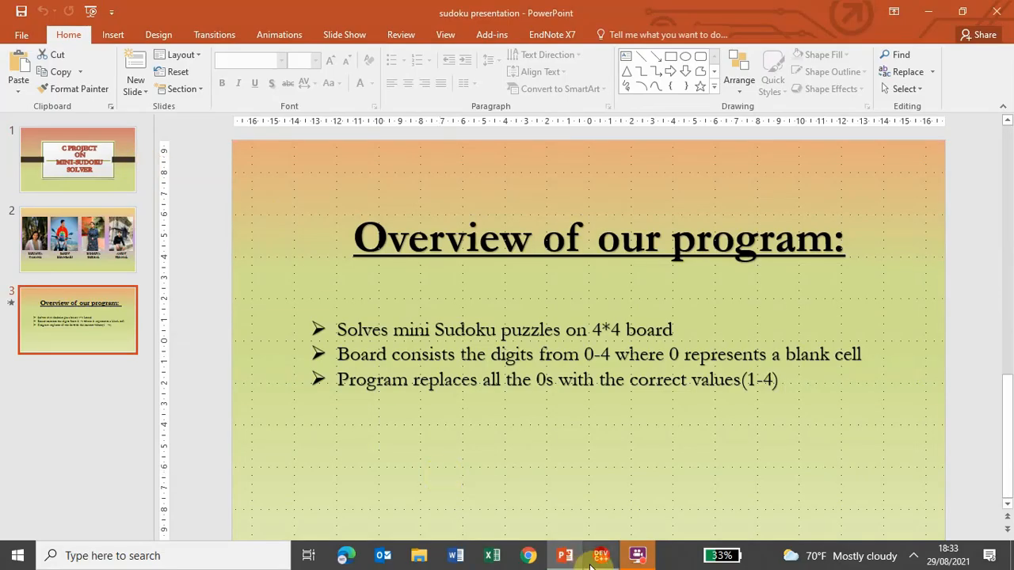
Step: Switch from the slides back to the Sudoku solver source in Dev-C++
click(601, 554)
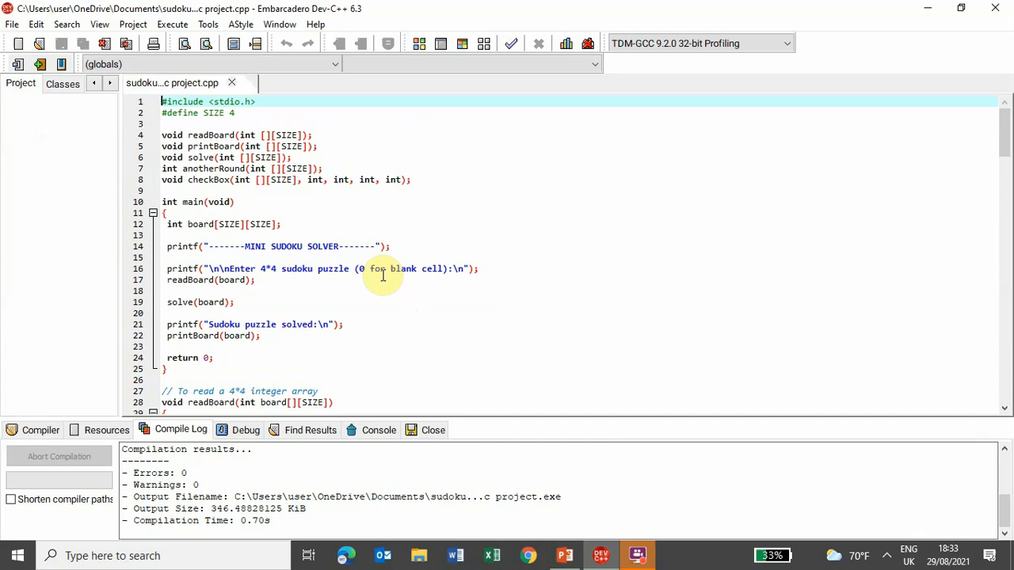
mouse_move(399, 181)
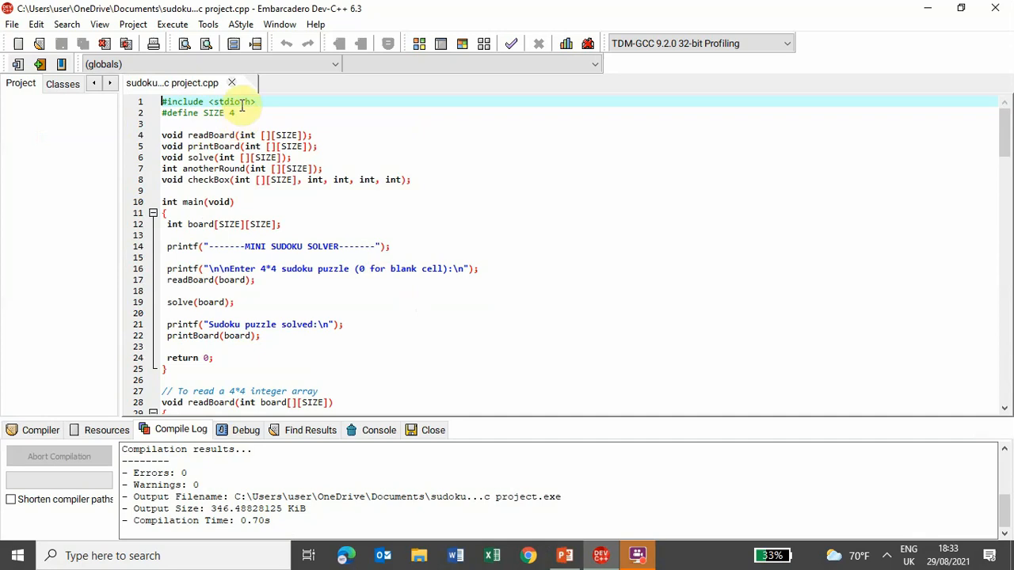
mouse_move(326, 135)
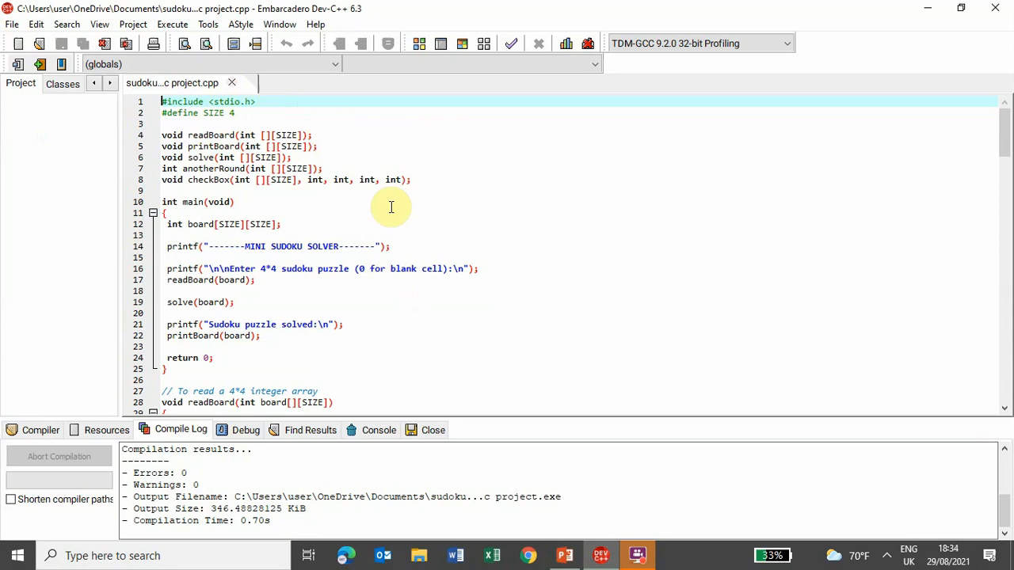
mouse_move(392, 155)
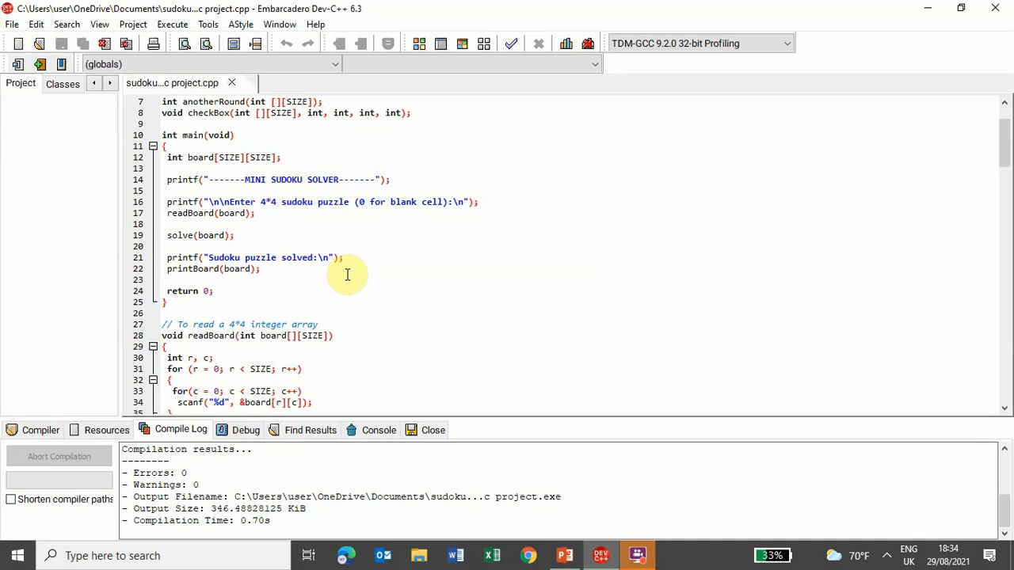
mouse_move(186, 240)
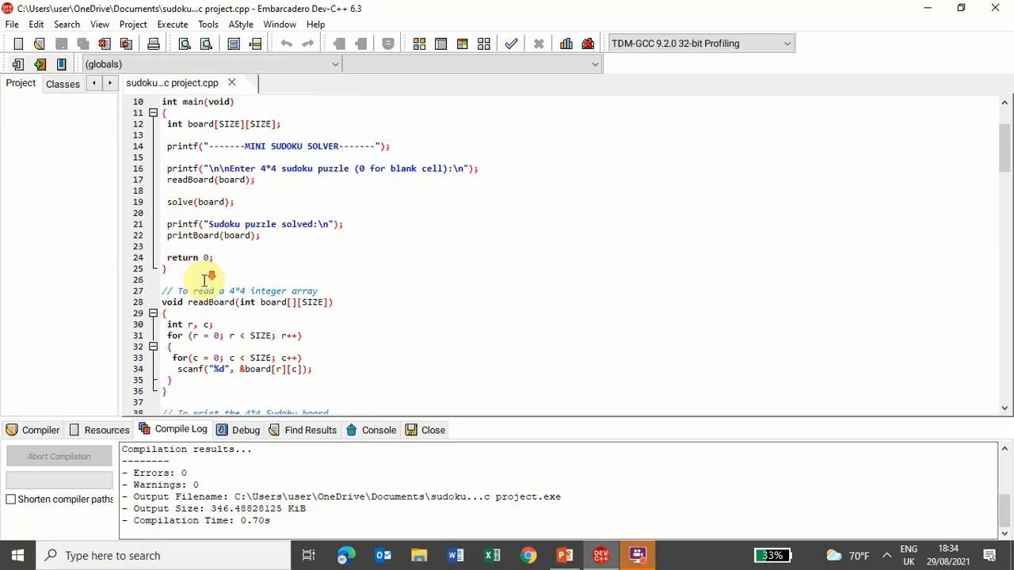
scroll(down, 3)
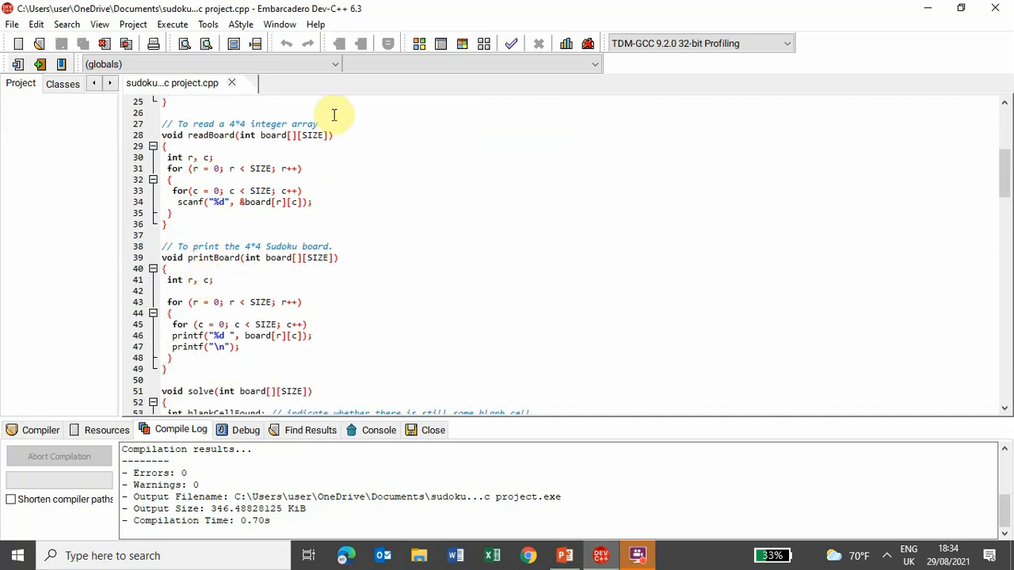
mouse_move(342, 227)
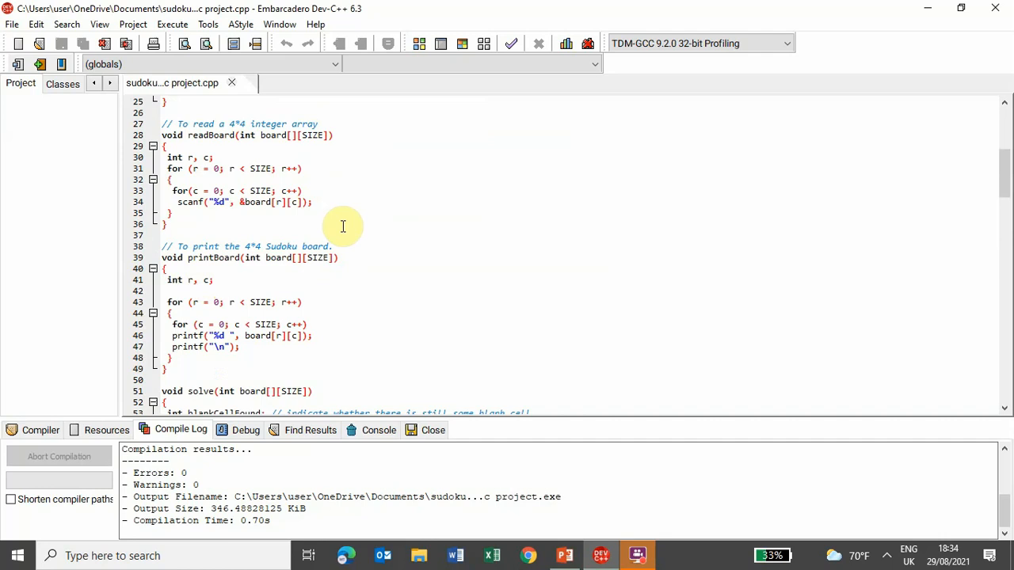
scroll(down, 3)
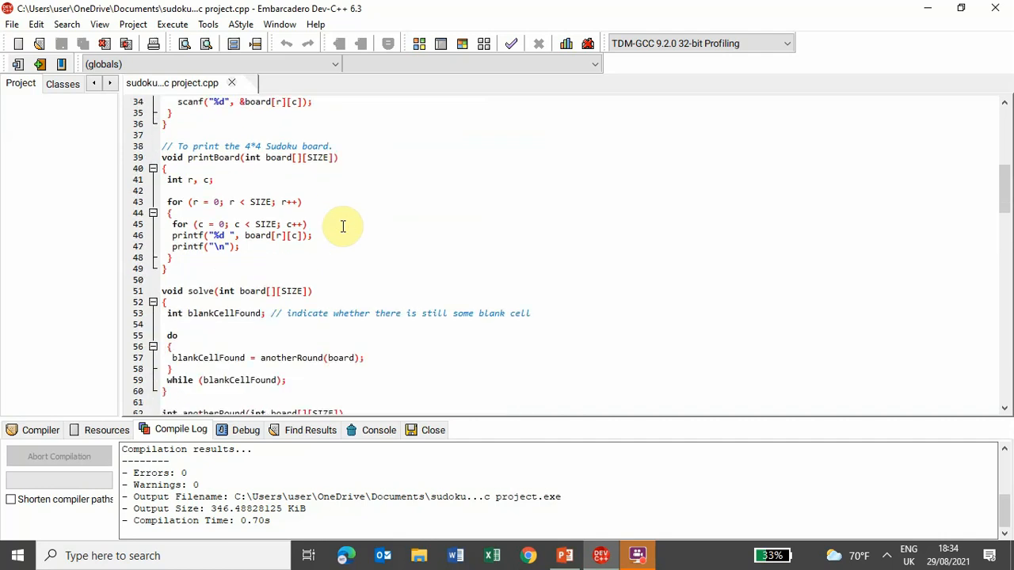
mouse_move(221, 159)
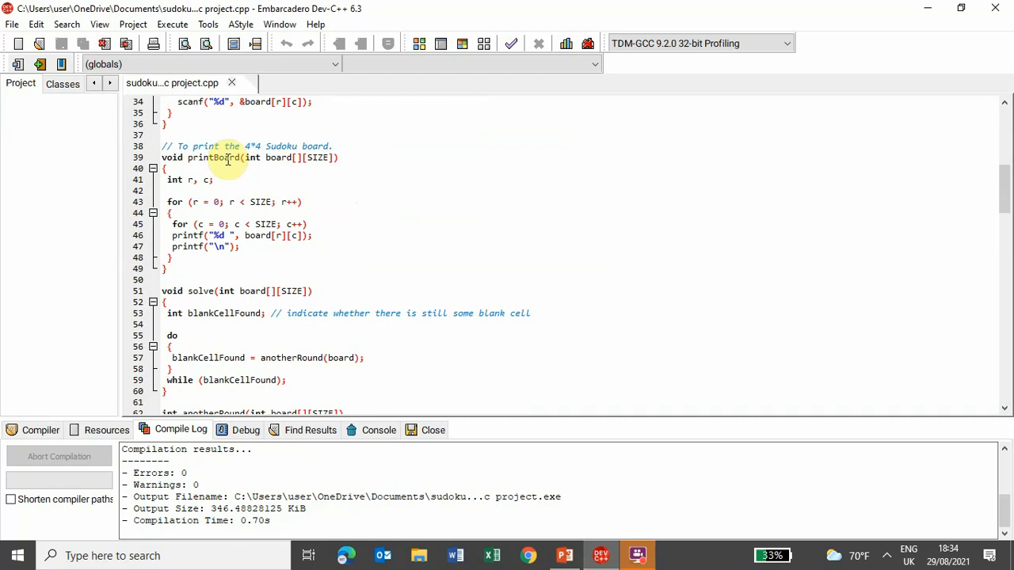
scroll(down, 3)
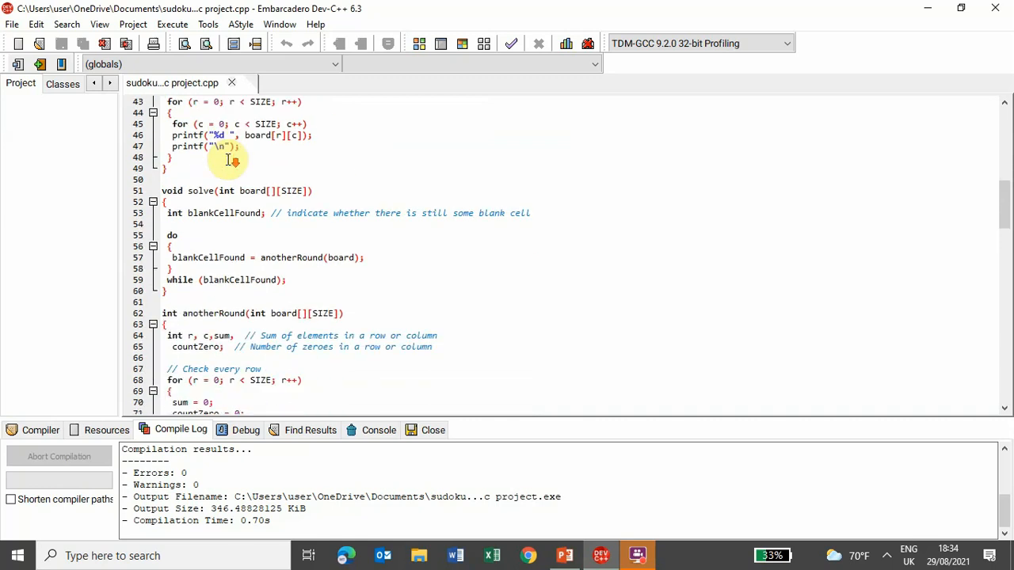
scroll(down, 3)
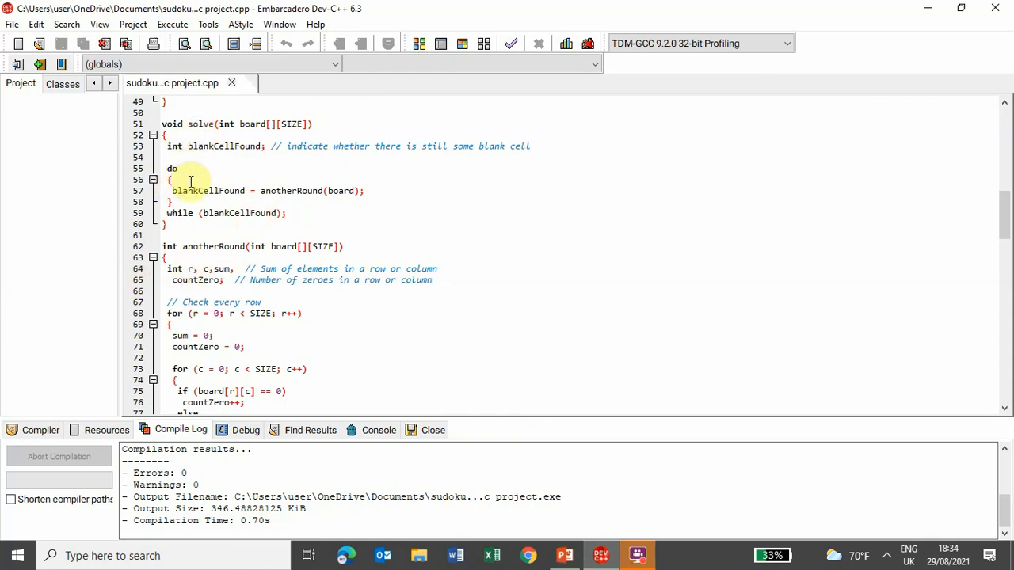
mouse_move(300, 190)
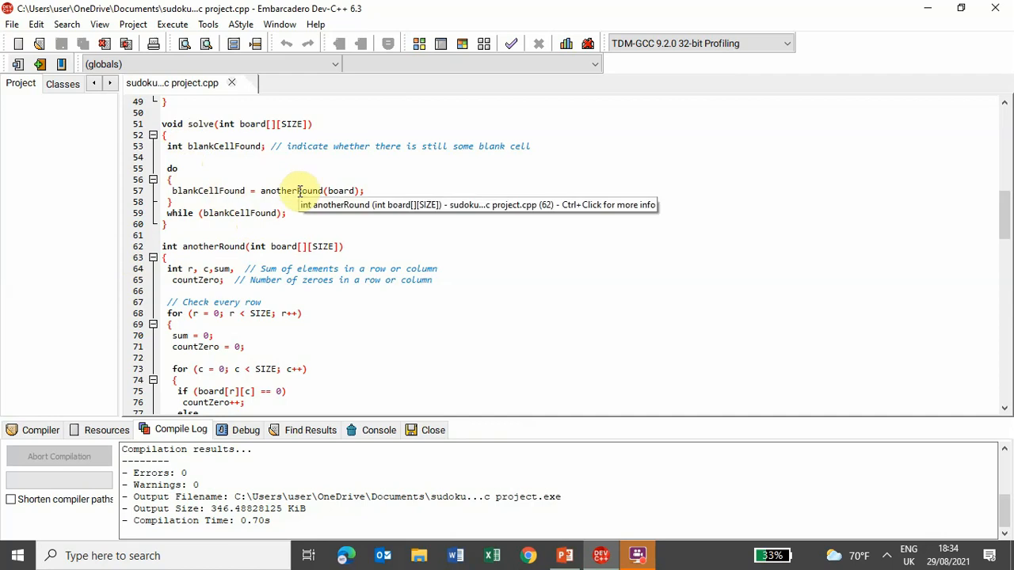
Step: Scroll to the anotherRound box checks via checkBox and the blank-cell check (lines 117–132)
scroll(down, 3)
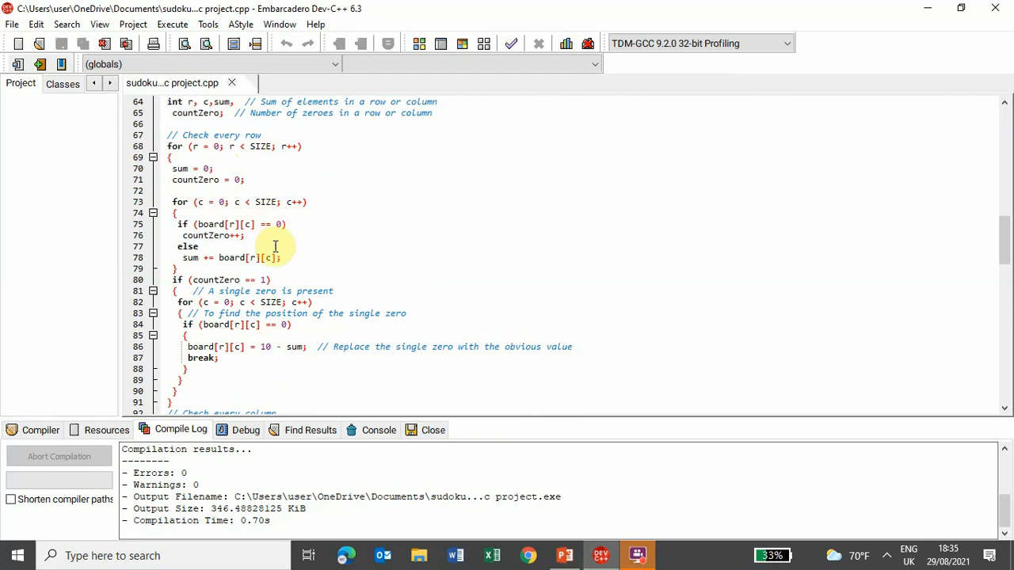
mouse_move(291, 252)
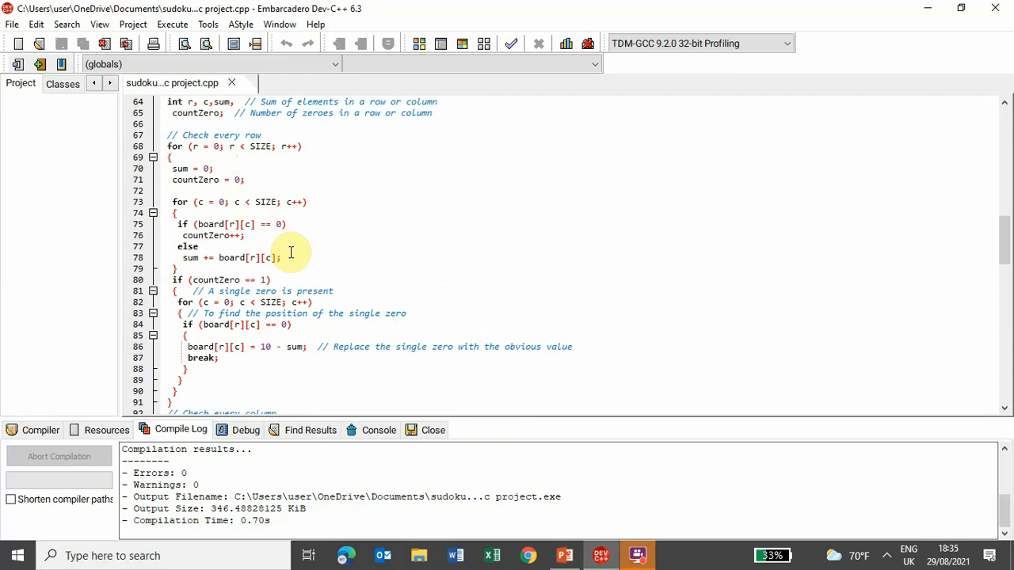
mouse_move(298, 303)
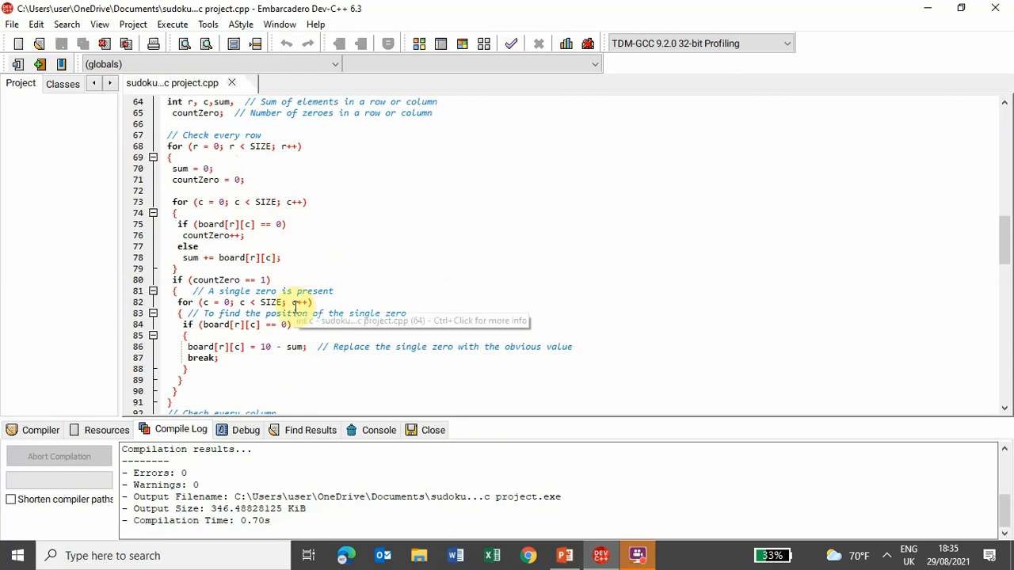
scroll(down, 3)
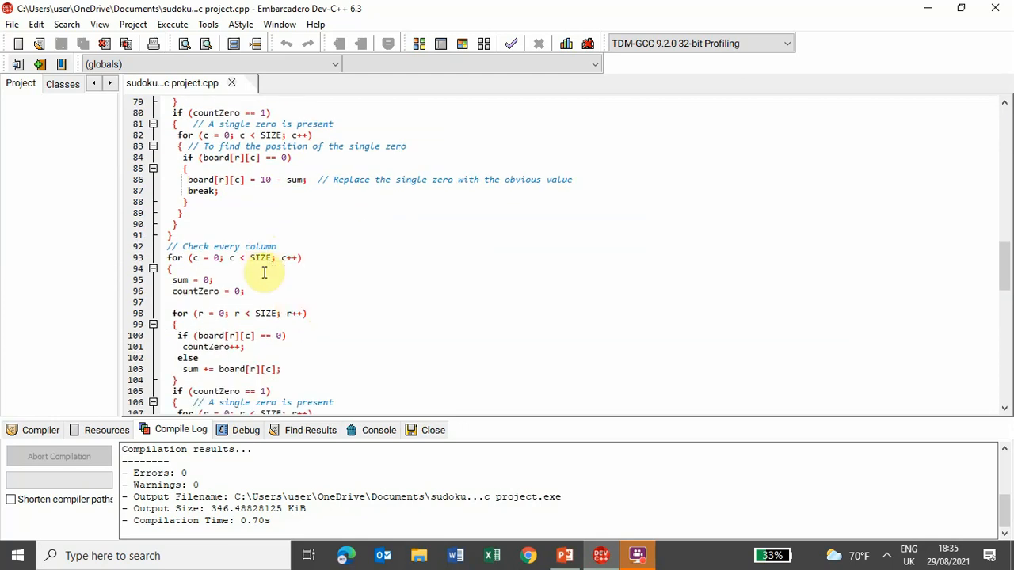
scroll(down, 3)
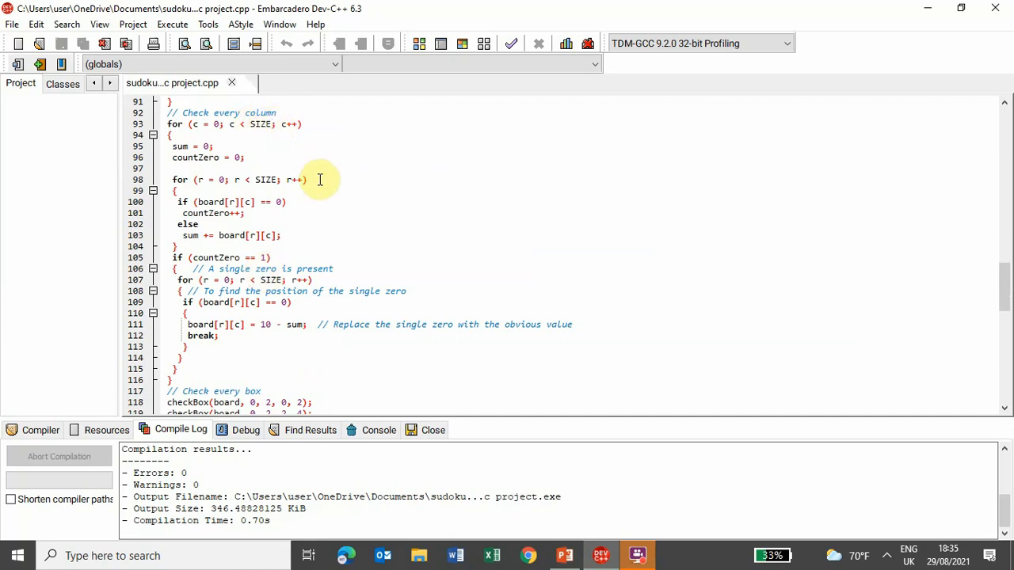
scroll(down, 3)
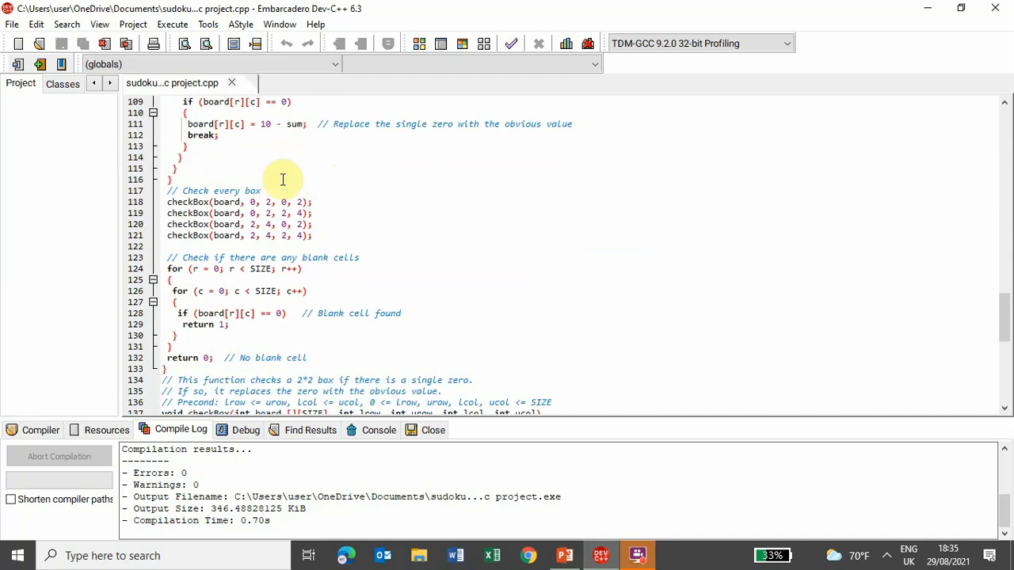
mouse_move(174, 203)
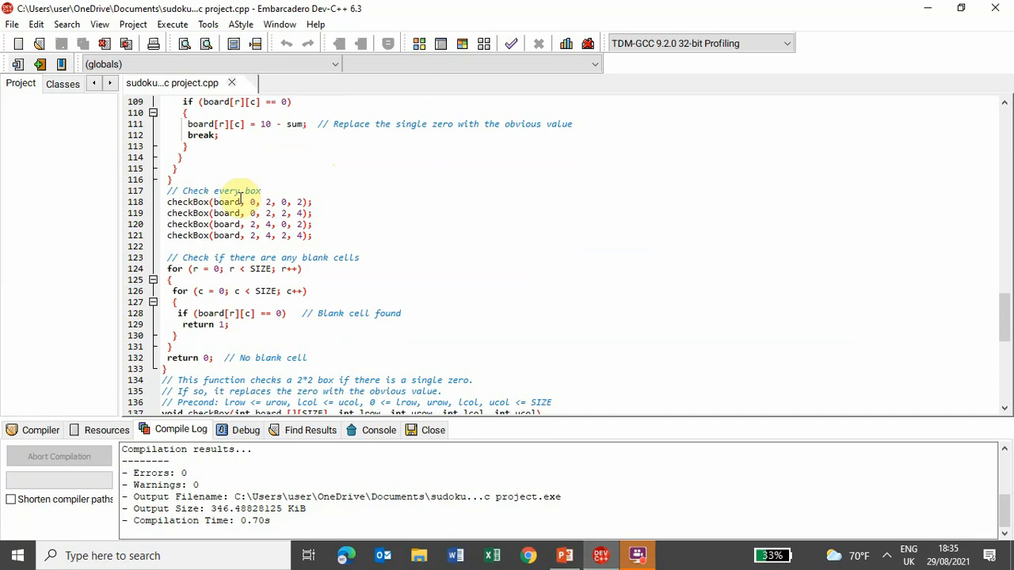
Step: Scroll through the checkBox function to the end of the file at line 171
scroll(down, 3)
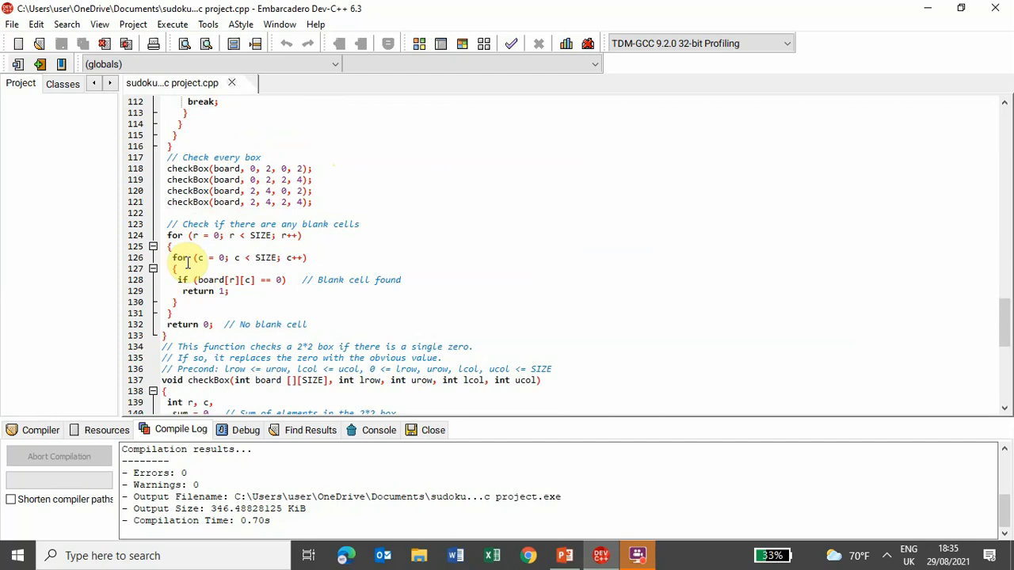
scroll(down, 3)
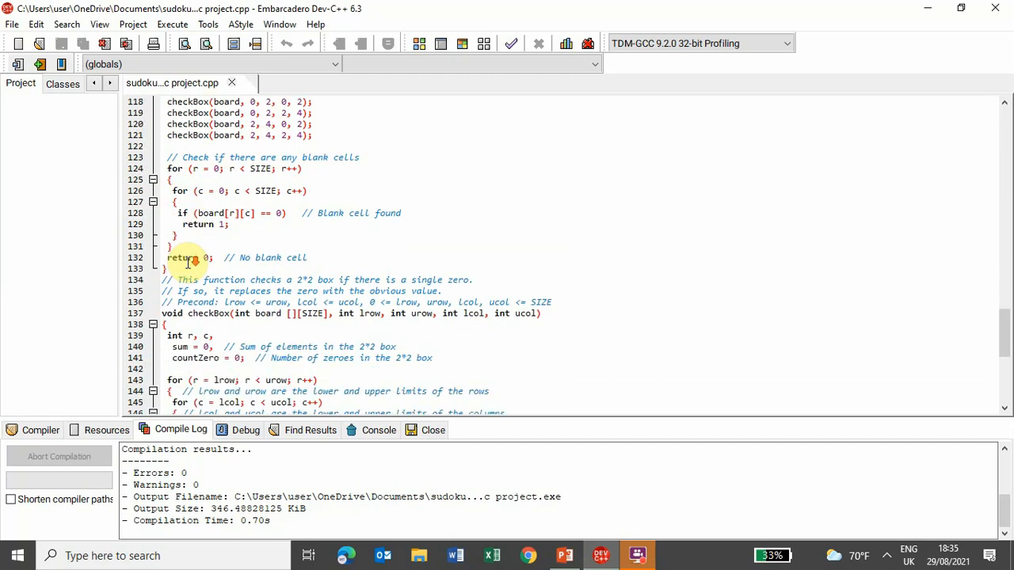
scroll(down, 3)
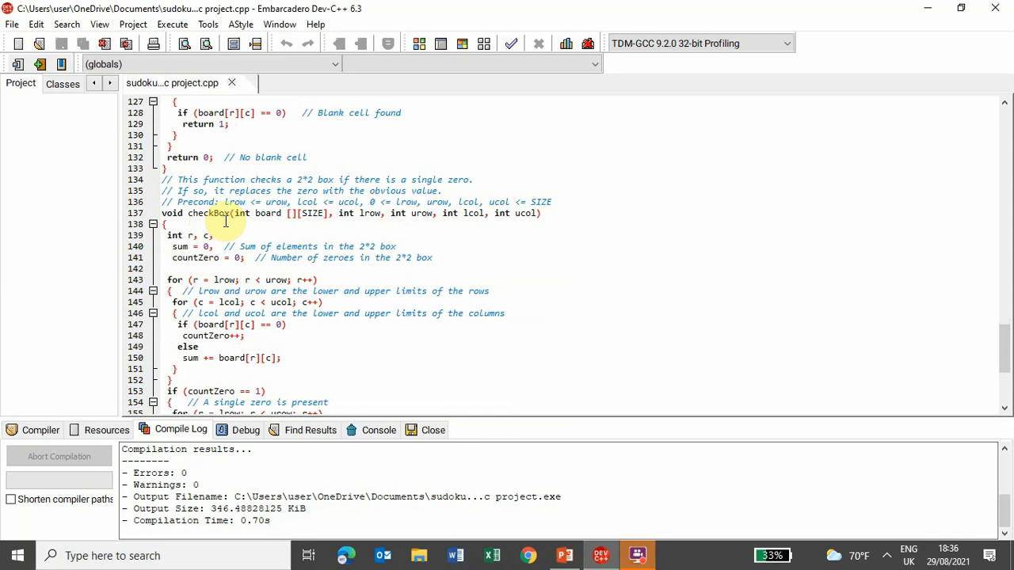
scroll(down, 3)
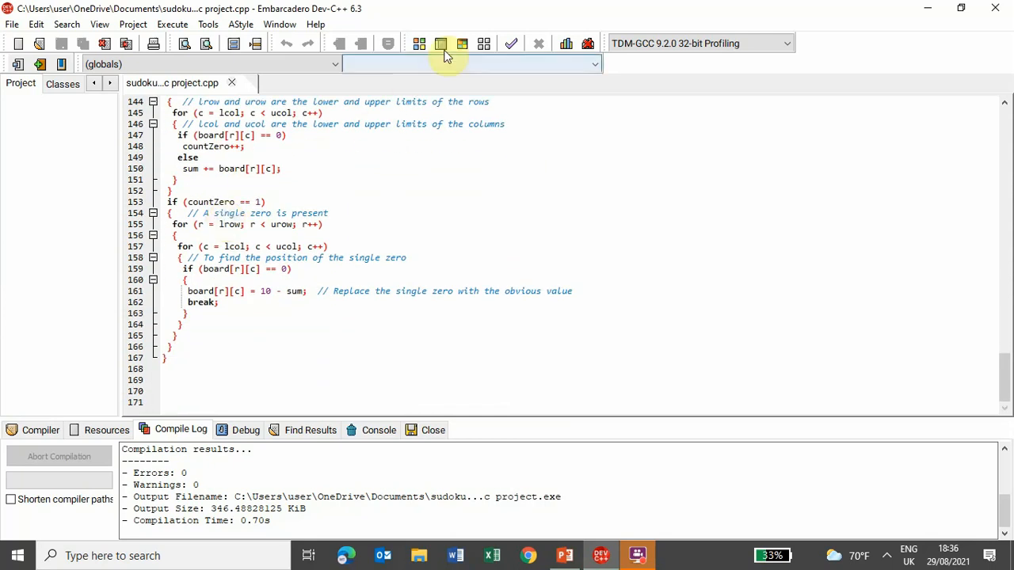
Step: Compile the solver and run it, bringing up the console prompt for a 4*4 puzzle
click(463, 44)
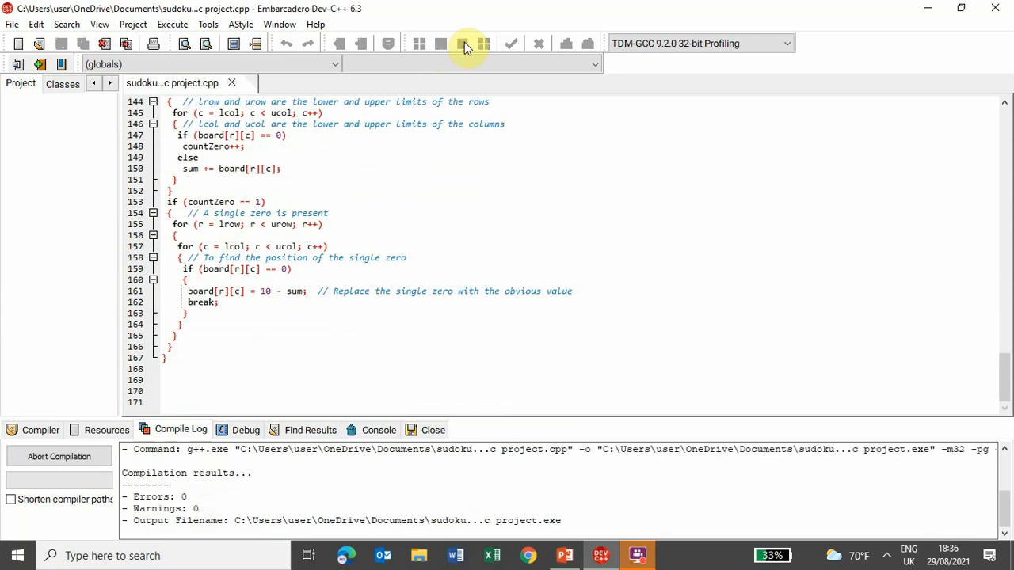
click(466, 45)
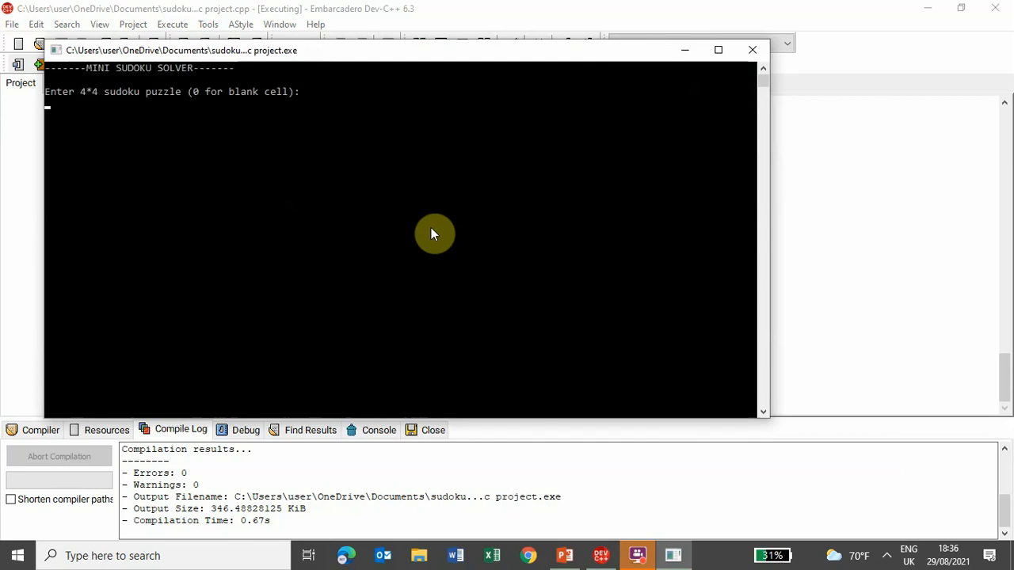
Step: Enter the puzzle rows 0 1 3 2, 2 0 1 0, 1 0 0 3, 3 4 2 1 into the solver
text(0)
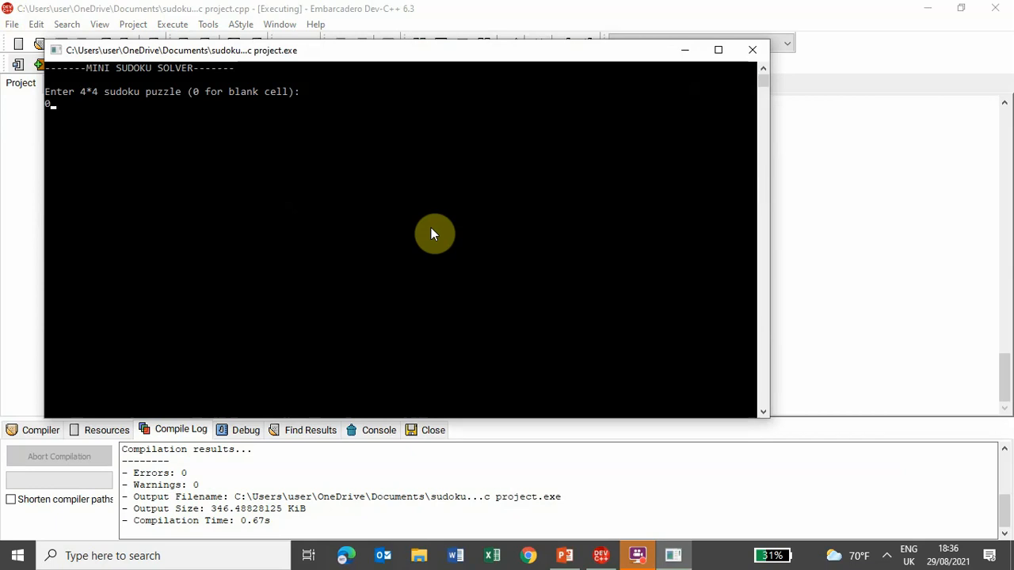
text(1 3)
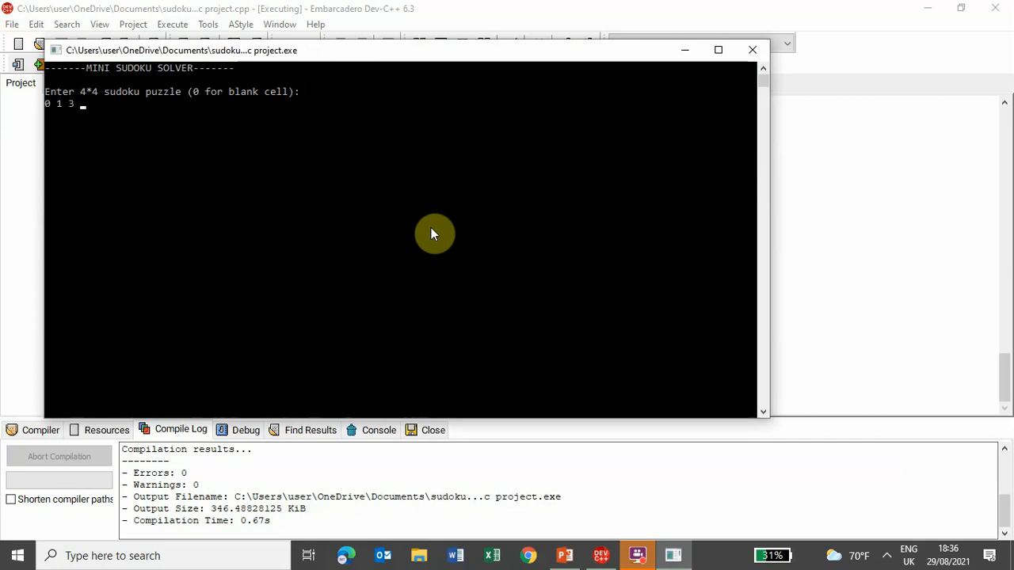
text(2)
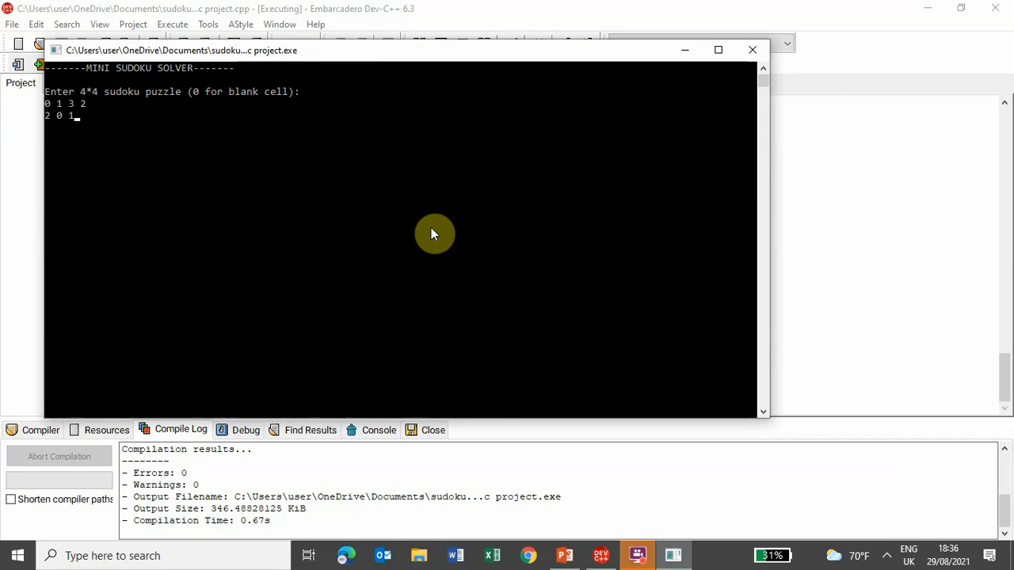
text(0)
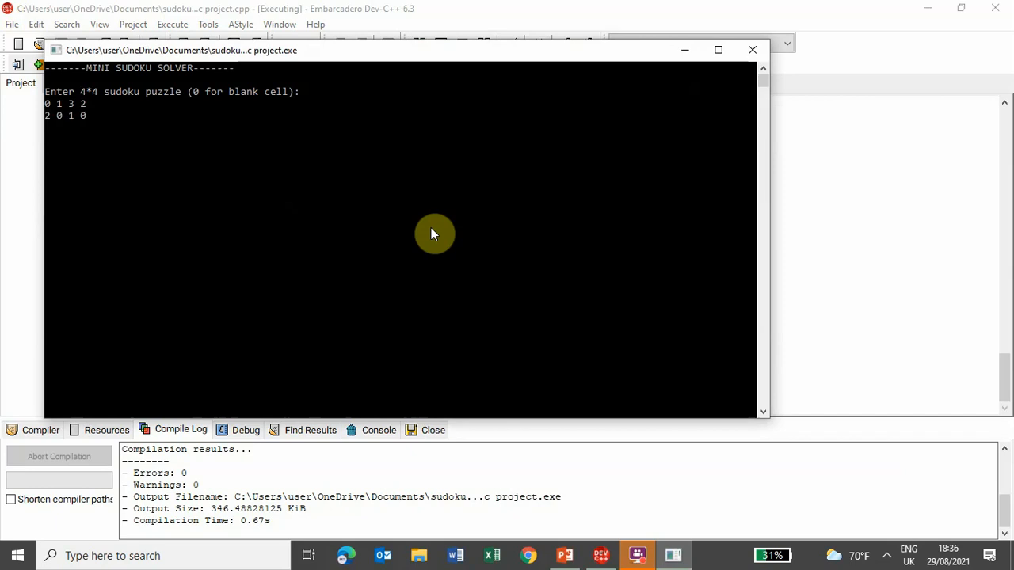
text(1 0)
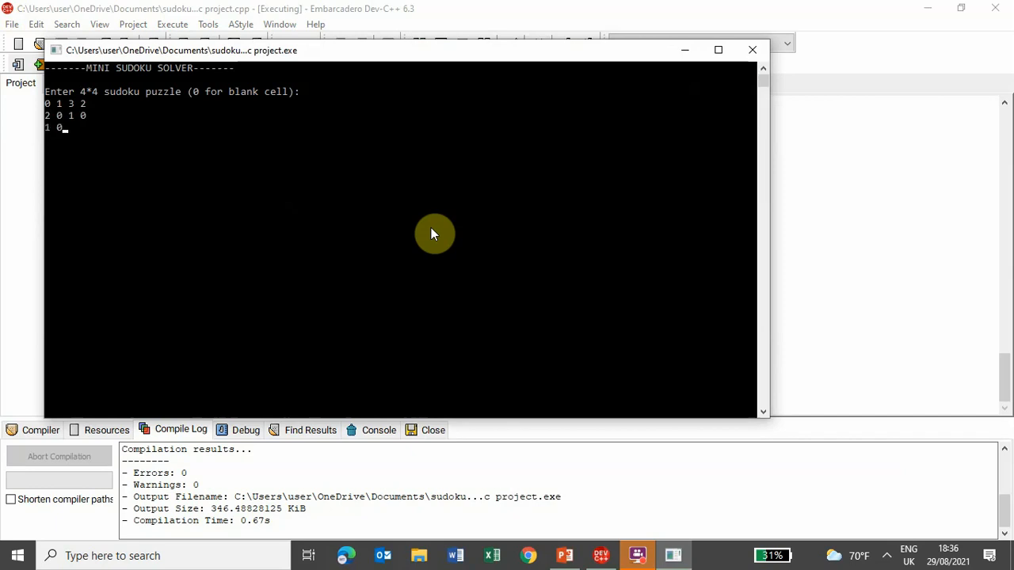
text(0 3)
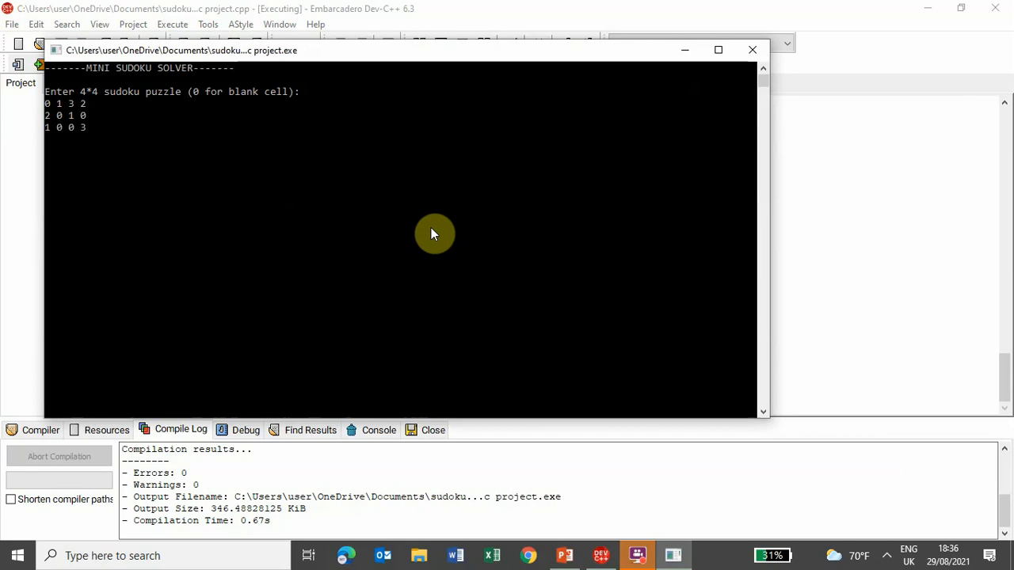
text(3 4 2 1)
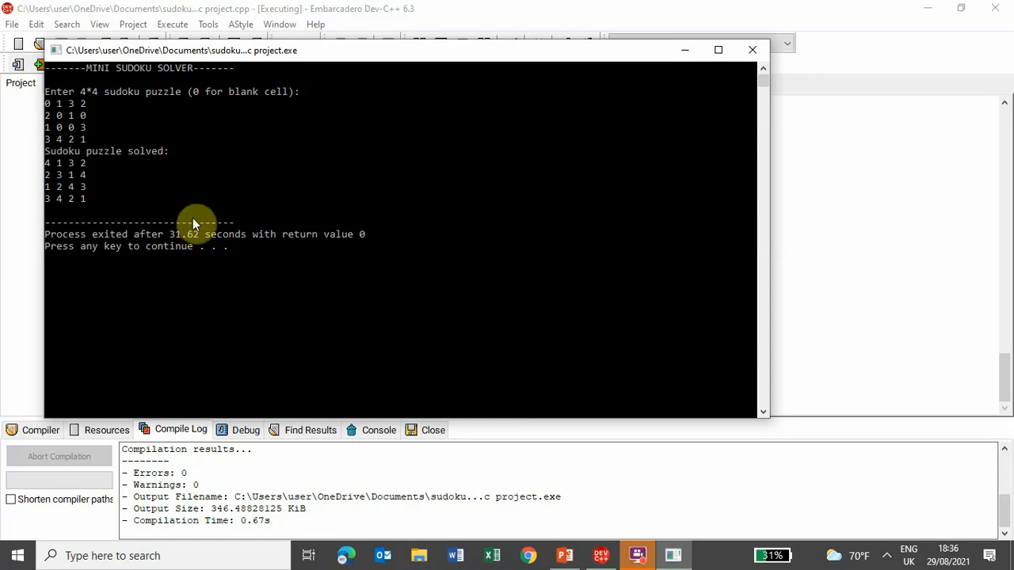
mouse_move(87, 165)
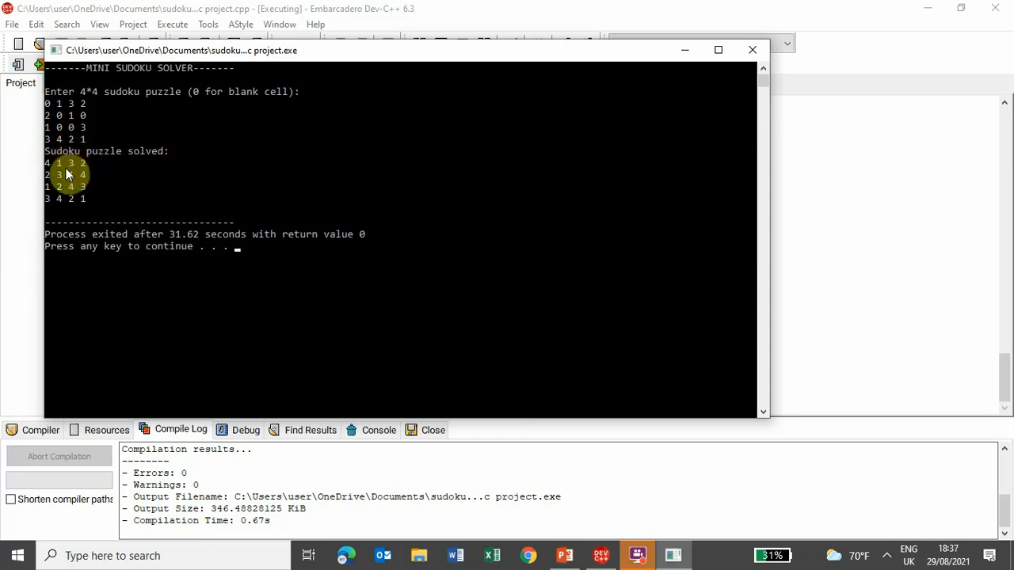
mouse_move(64, 163)
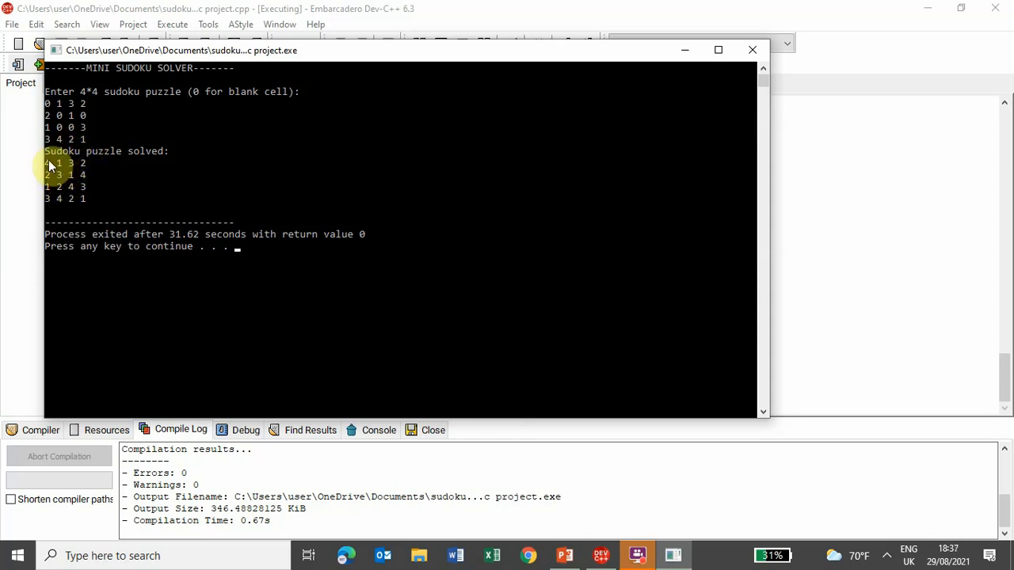
mouse_move(364, 163)
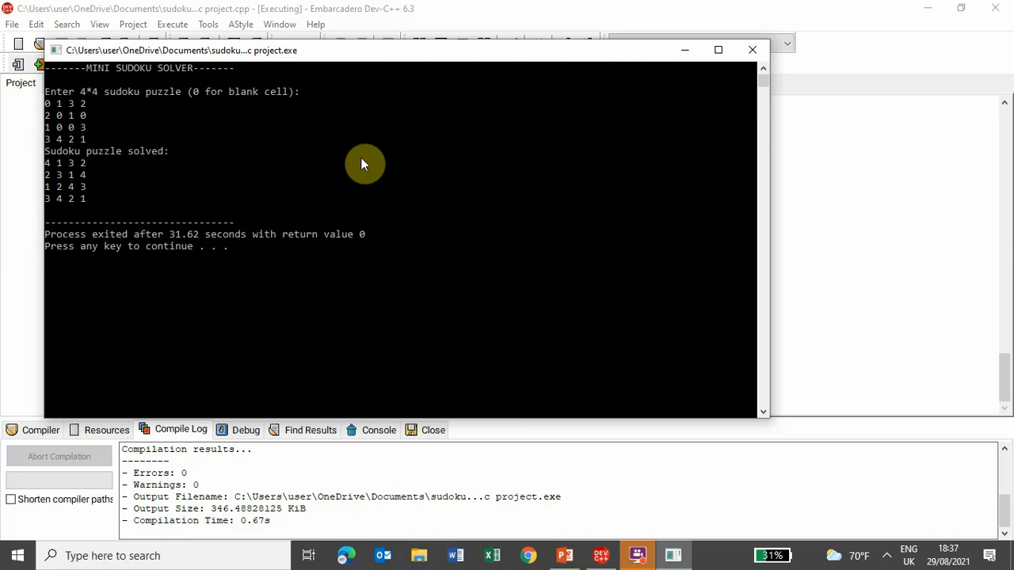
mouse_move(680, 79)
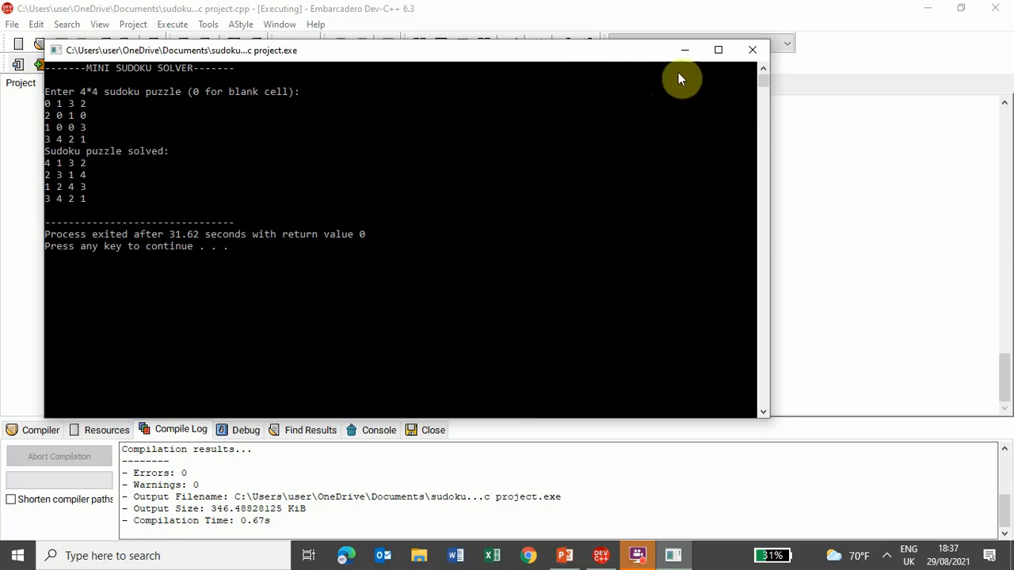
Step: Close the finished solver console showing the solved grid, returning to the source
click(751, 49)
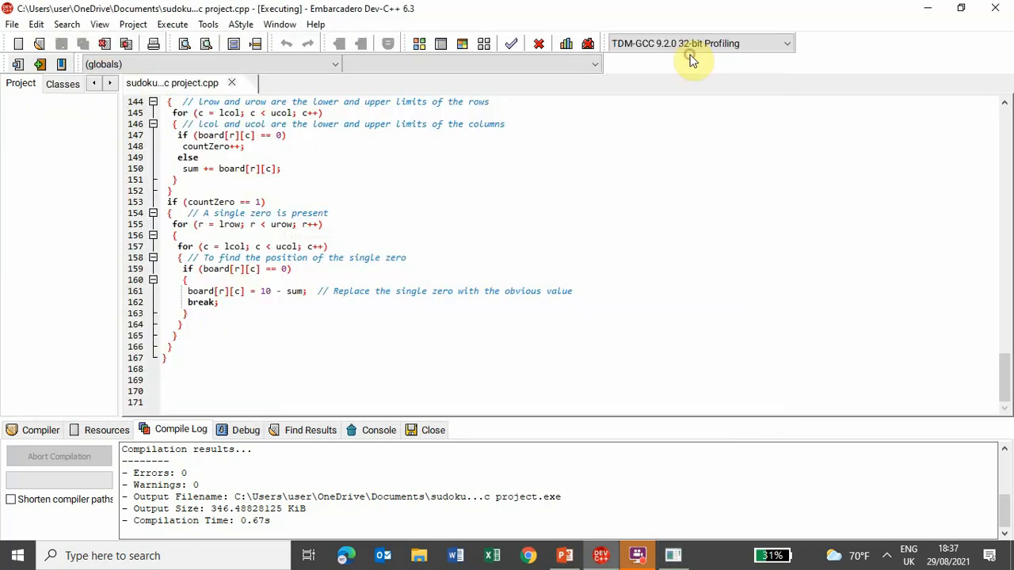